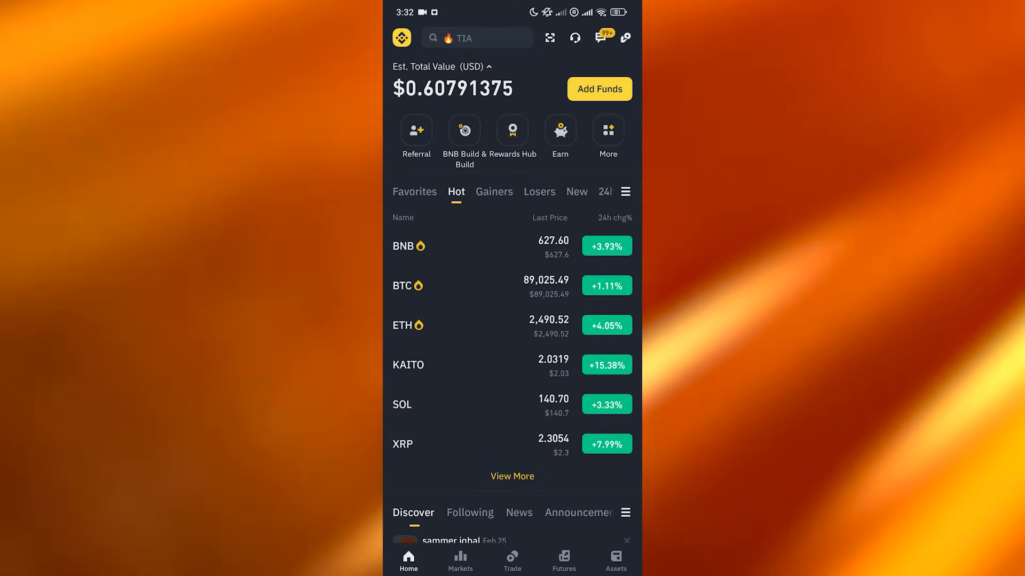
Open the Assets overview showing BNB and USDT holdings with total estimated value.
click(614, 561)
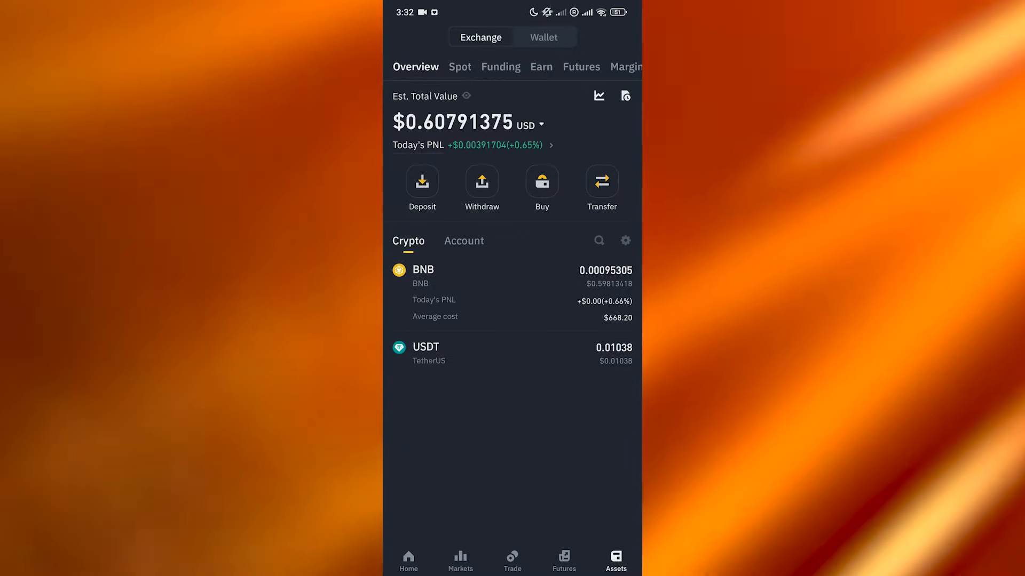
Compare the Spot, Futures and Funding wallets, settling on Funding with the BNB and USDT balances.
click(459, 66)
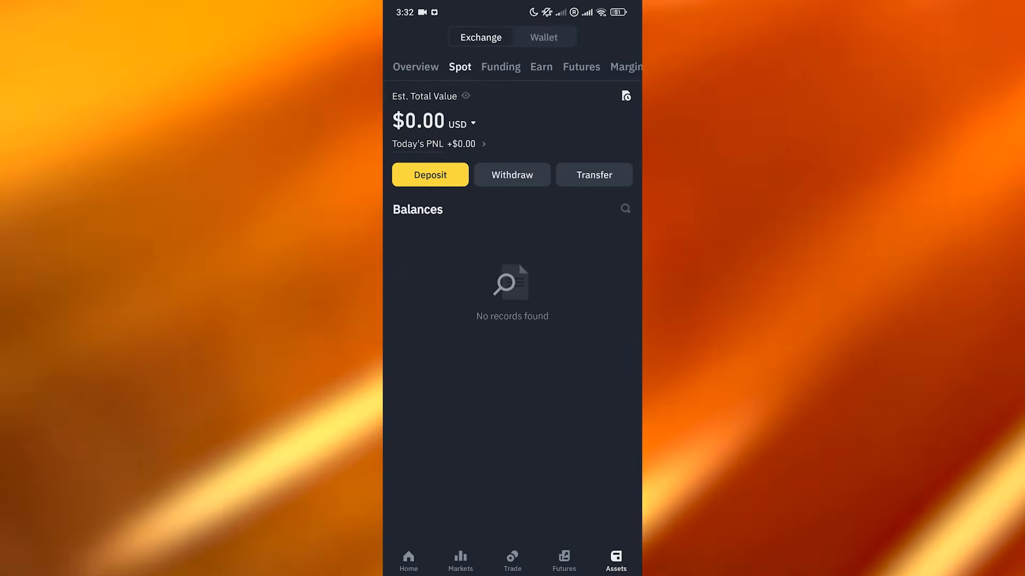
click(501, 66)
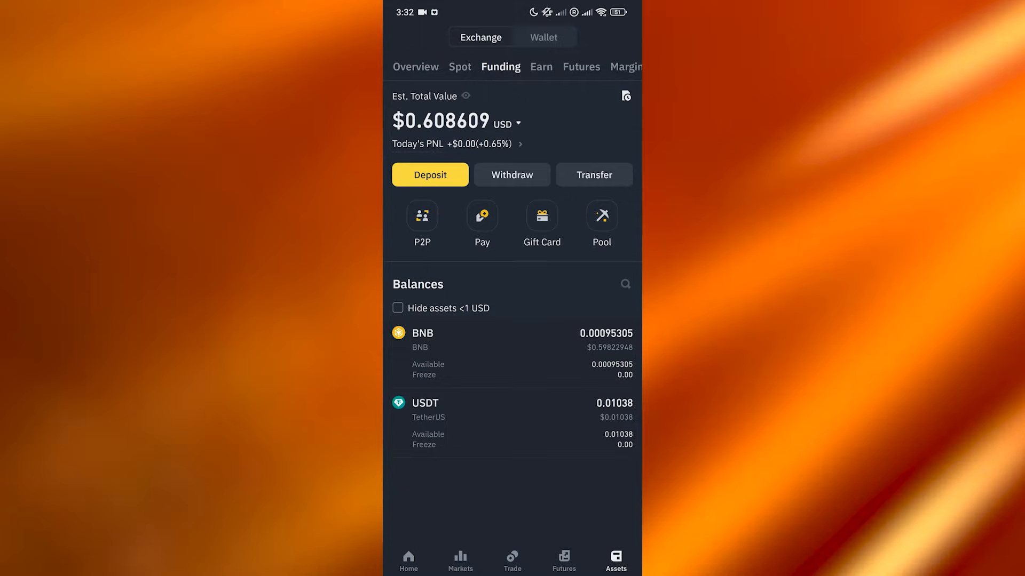
click(459, 67)
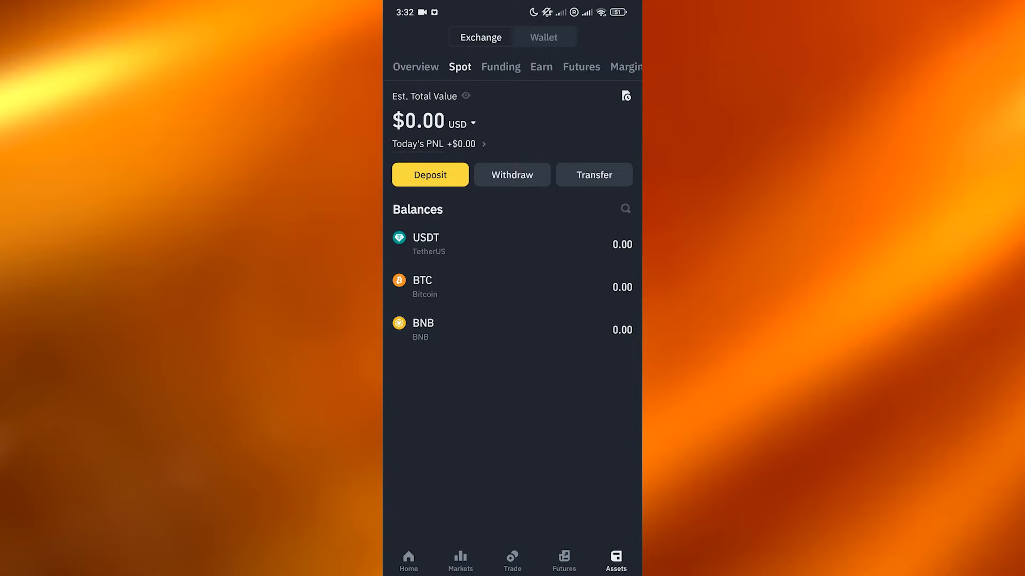
click(501, 66)
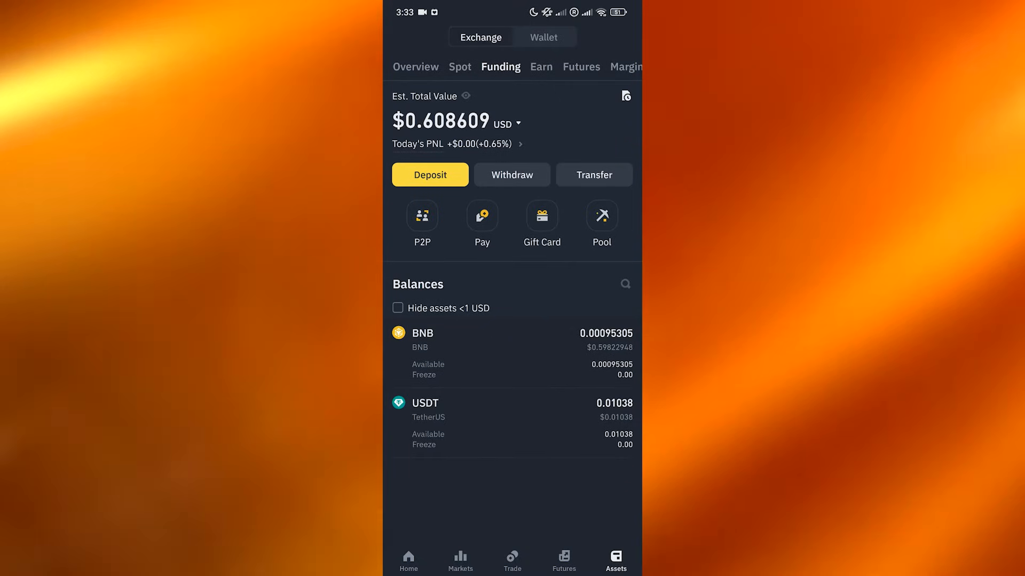
click(581, 66)
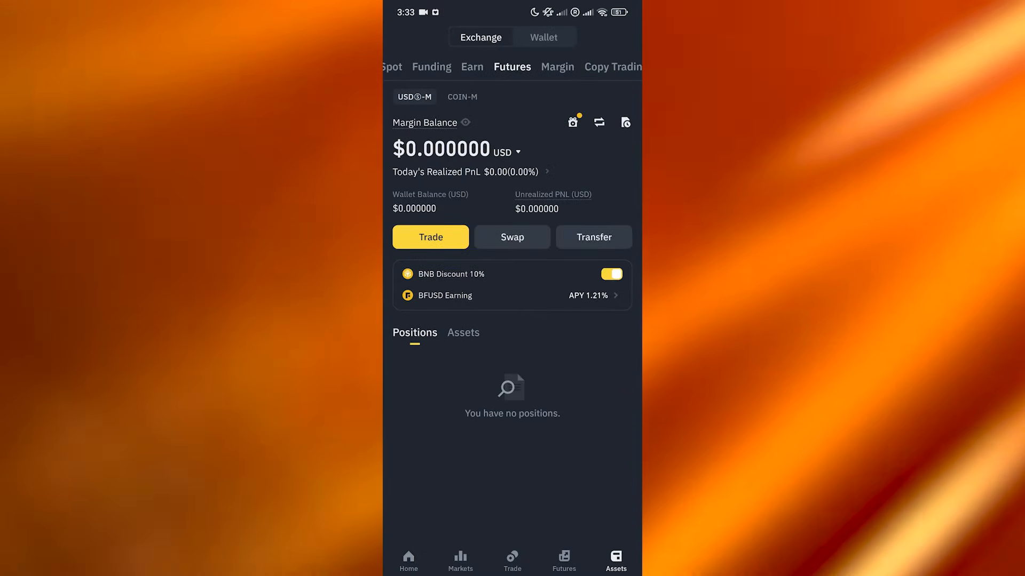
click(431, 67)
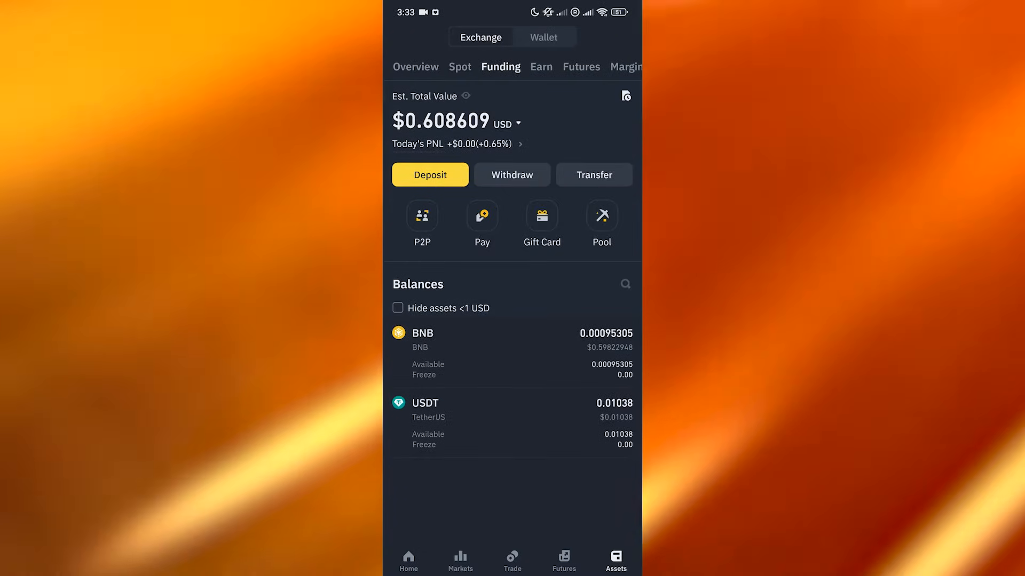
Withdraw USDT by sending via email, phone or ID, showing 0.01038 USDT available.
click(512, 174)
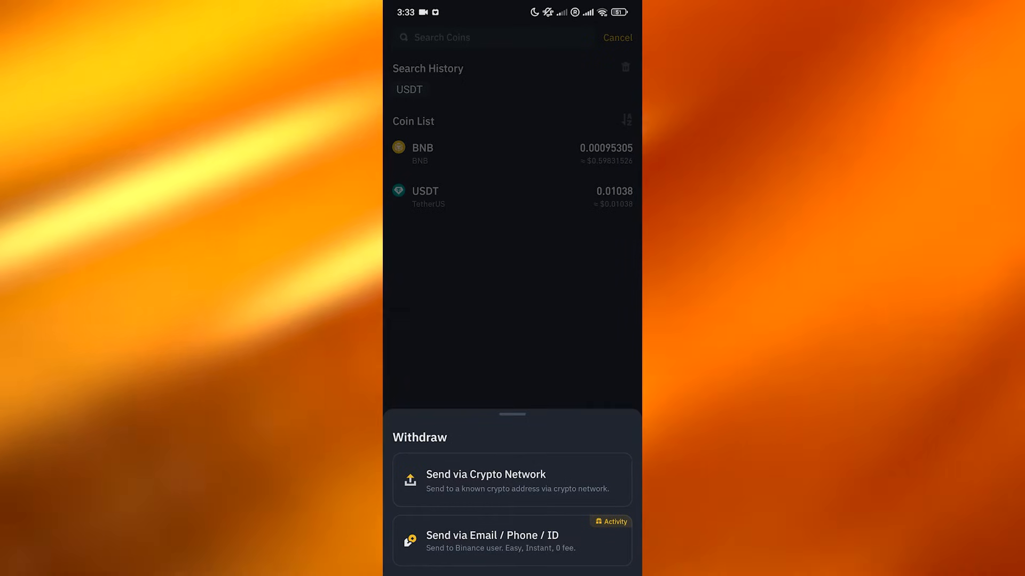
click(511, 542)
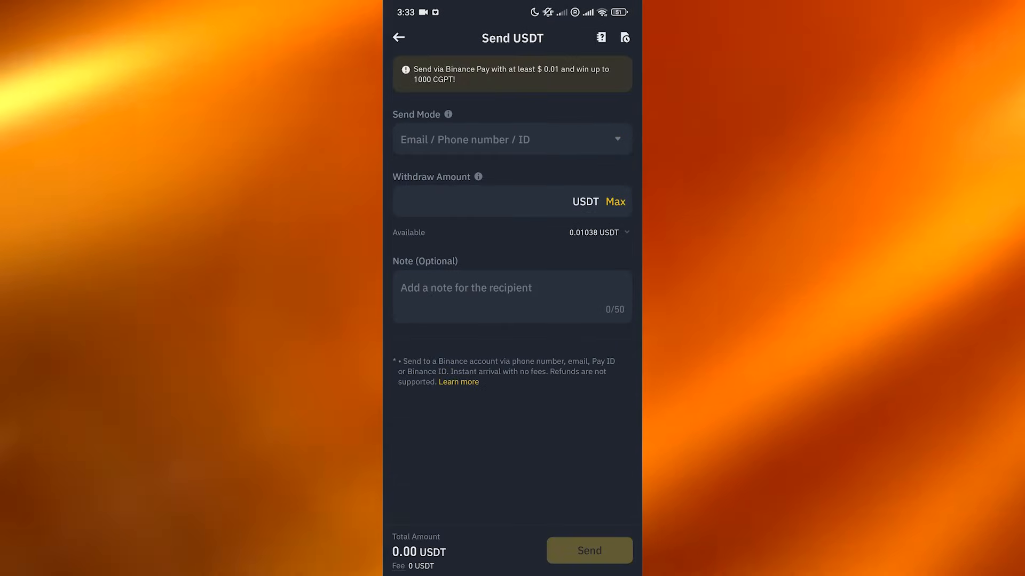
Switch the send mode to Binance ID, then return to the coin list.
click(483, 201)
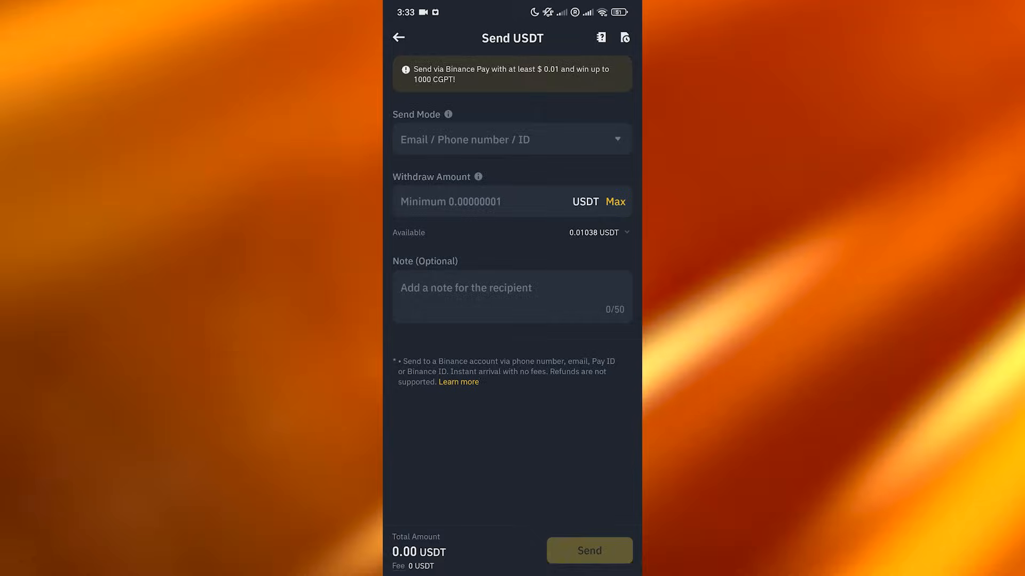
click(512, 140)
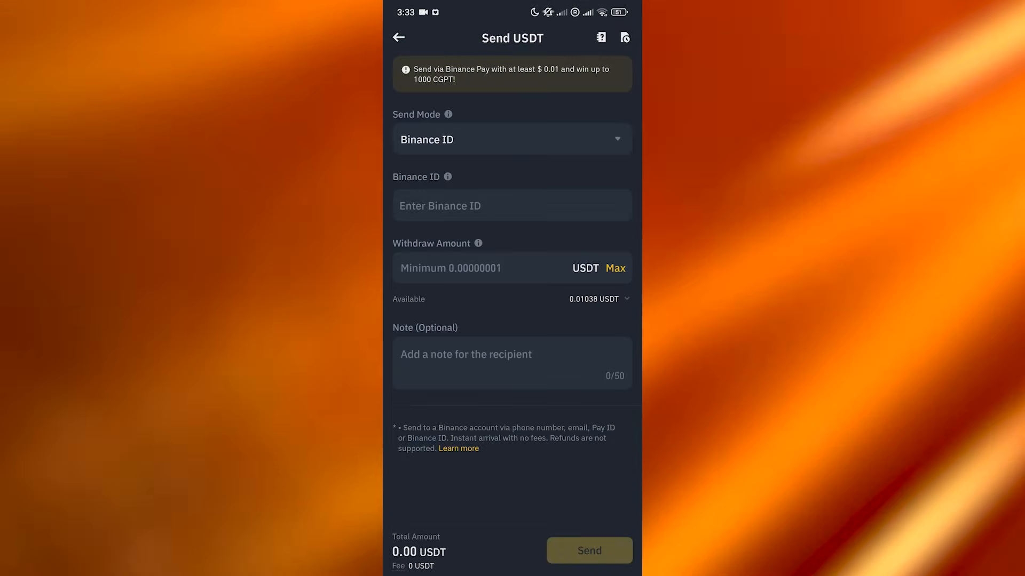
click(511, 140)
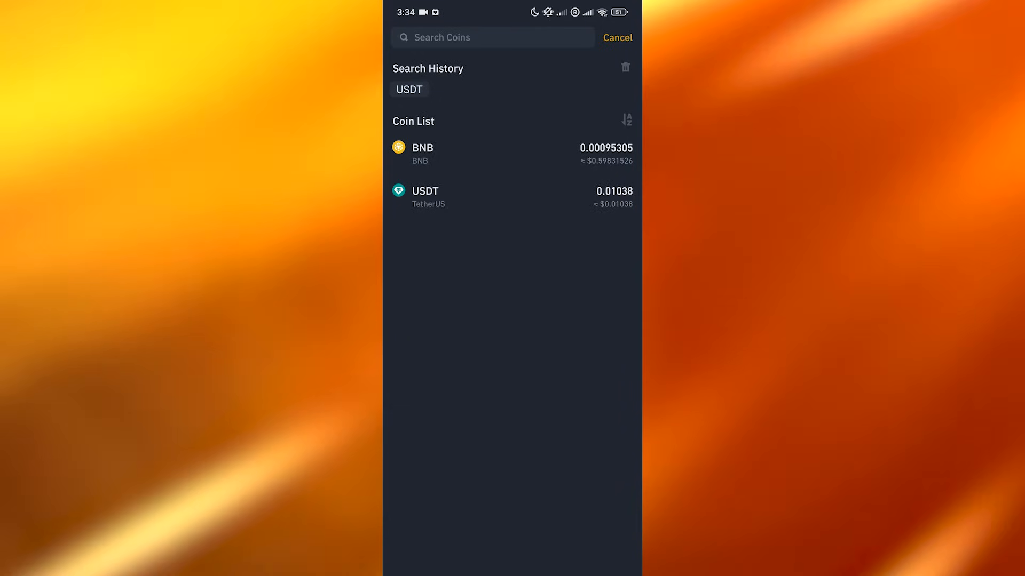
Cancel the coin search and open the P2P marketplace from the Trade page.
click(615, 37)
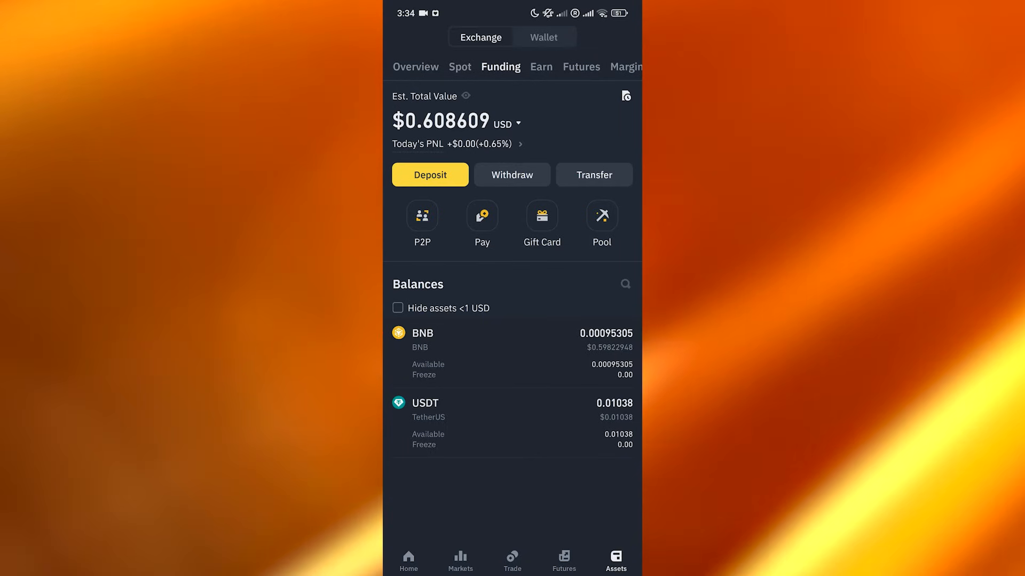
click(512, 560)
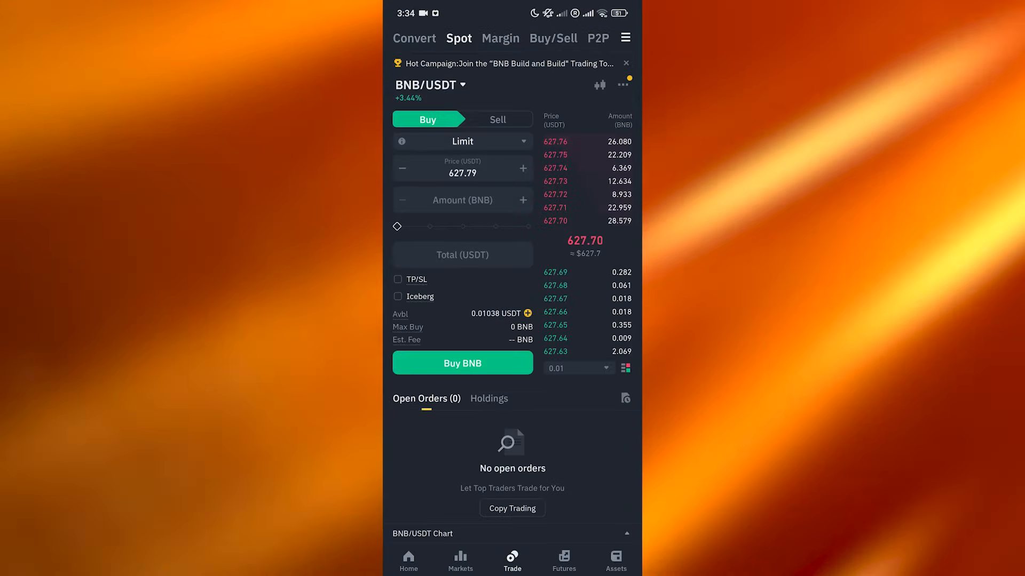
click(596, 38)
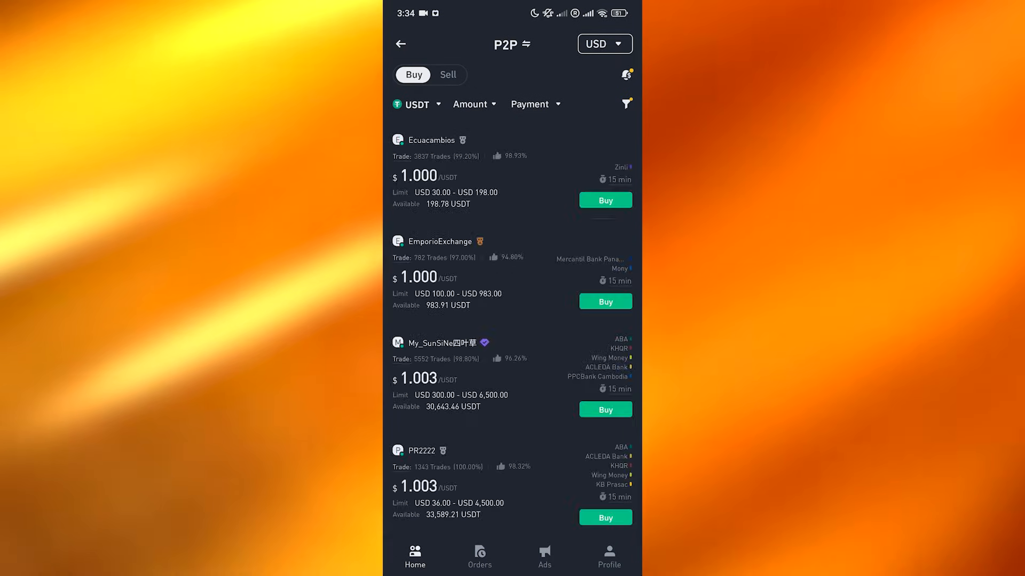
Toggle between Buy and Sell offers, ending on USD buyer offers for selling USDT.
click(447, 74)
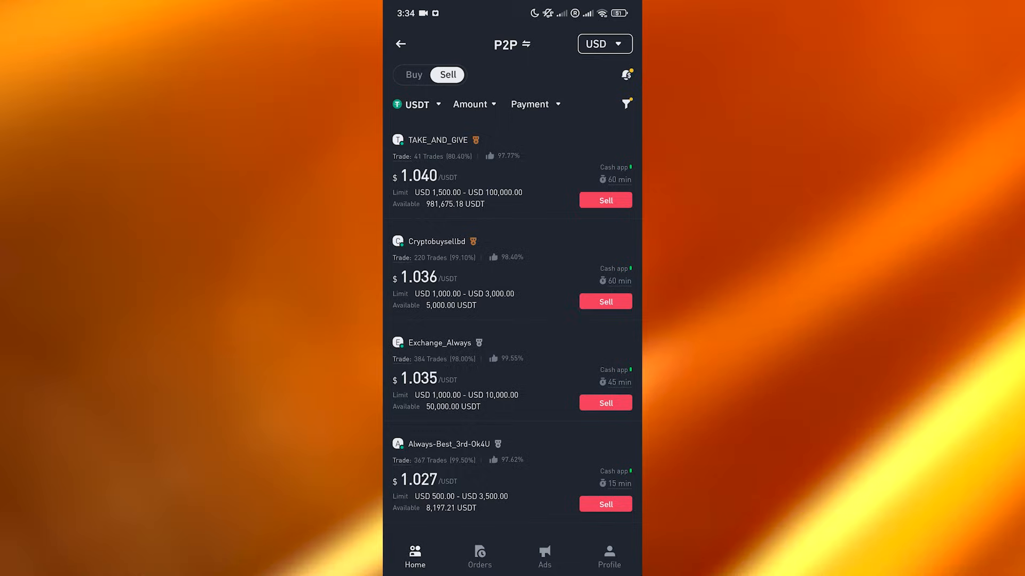
click(412, 75)
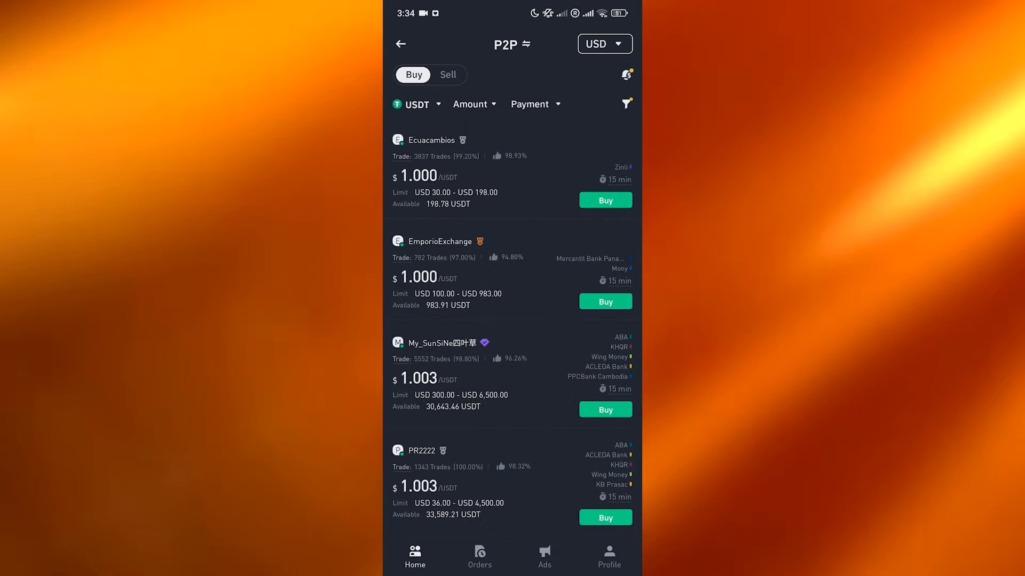
click(447, 75)
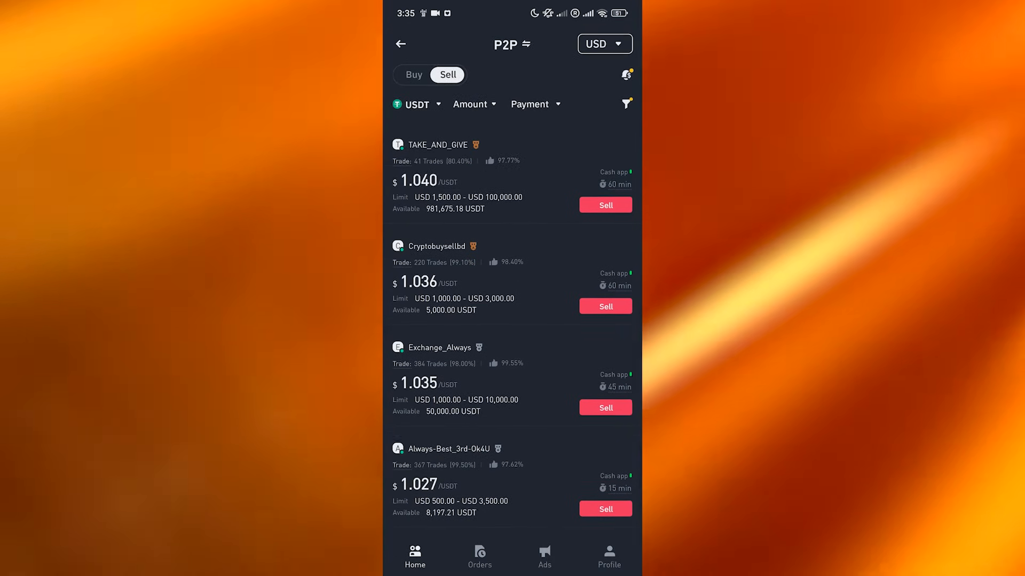
scroll(up, 3)
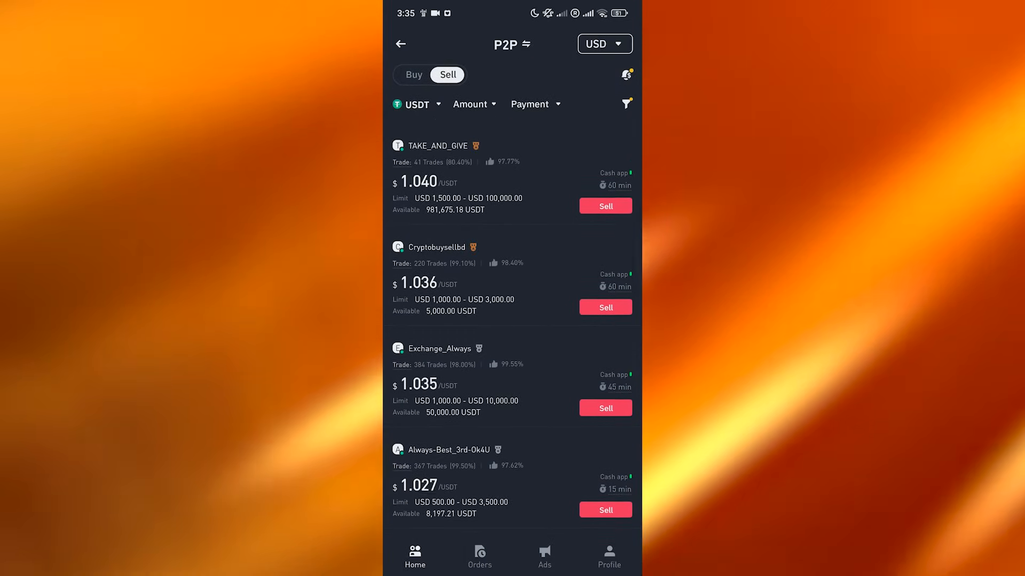
Start selling to Exchange_Always at $1.035, previewing Cash app as payment method without adding it.
click(604, 408)
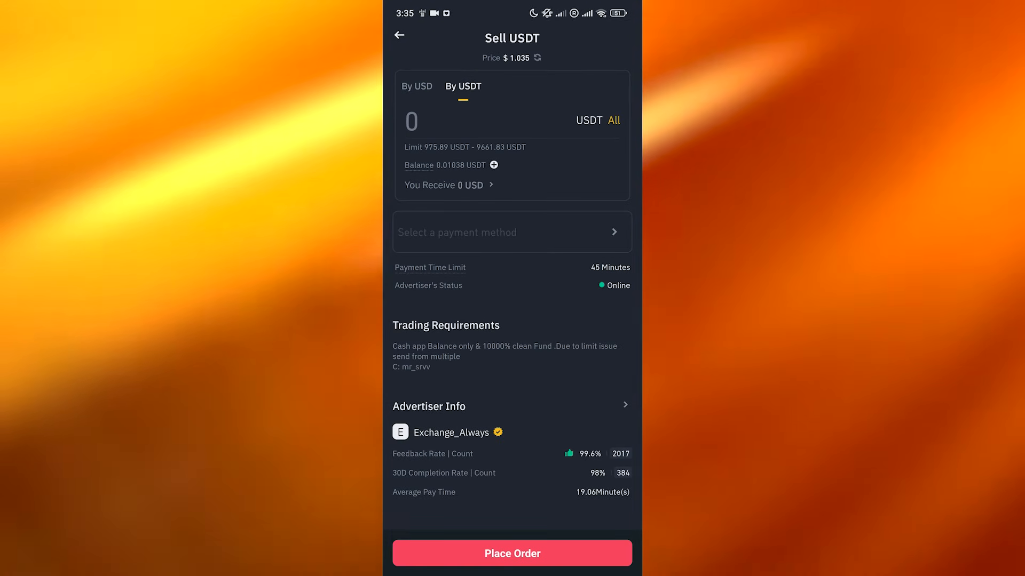
click(511, 233)
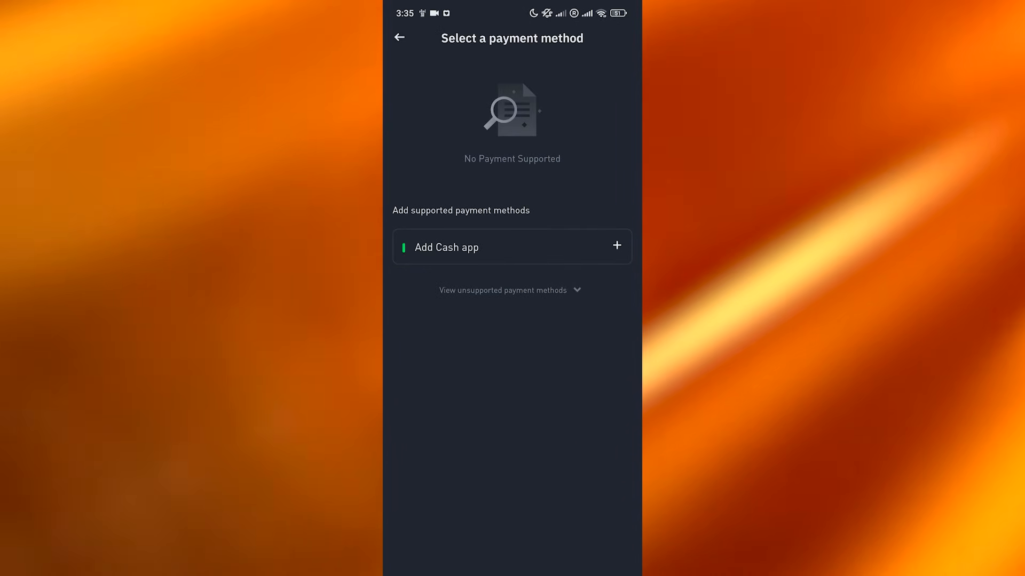
click(511, 247)
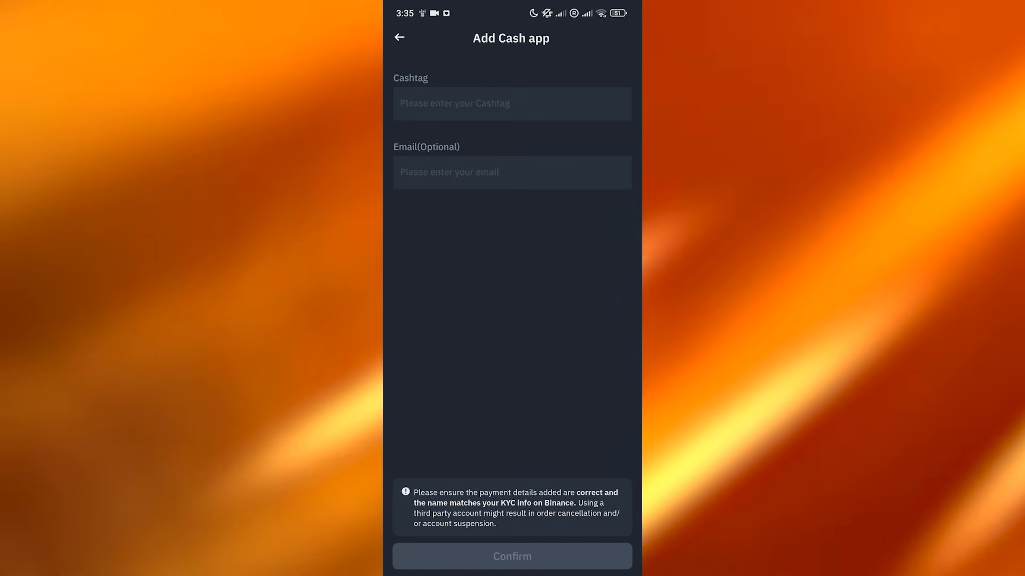
click(400, 37)
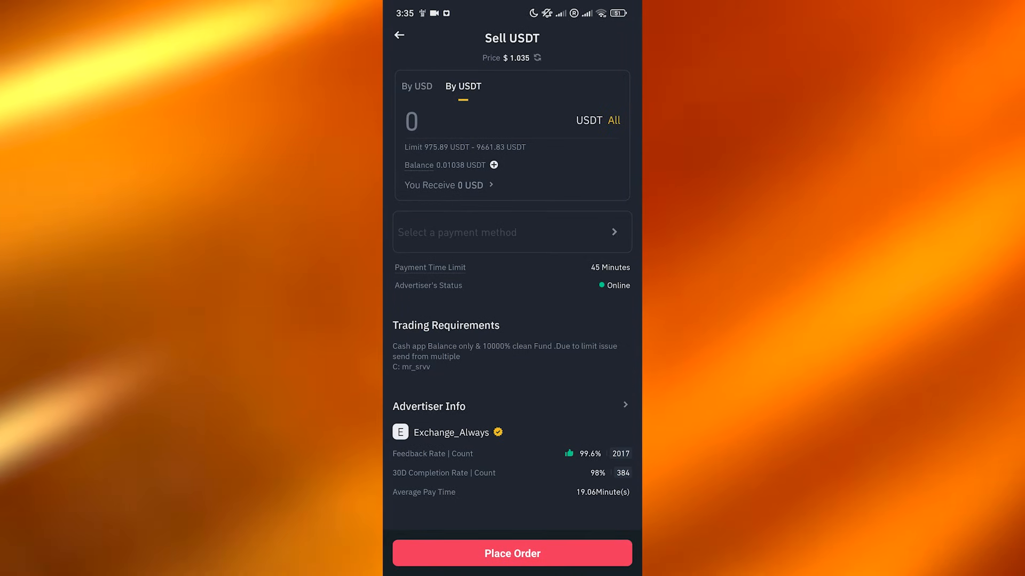
Close the Sell USDT form and return to the P2P list of USD buyer offers.
click(399, 35)
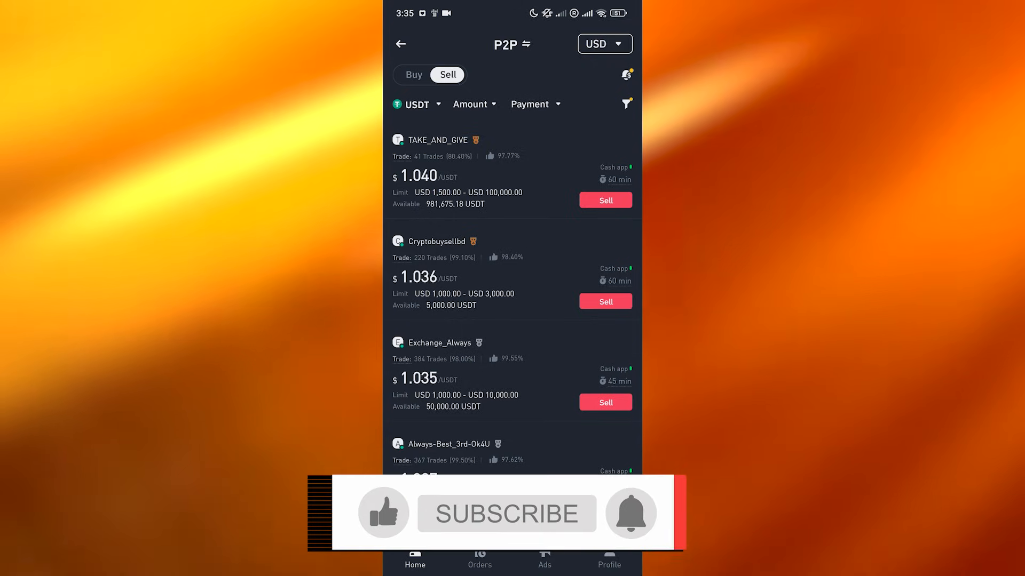
click(513, 513)
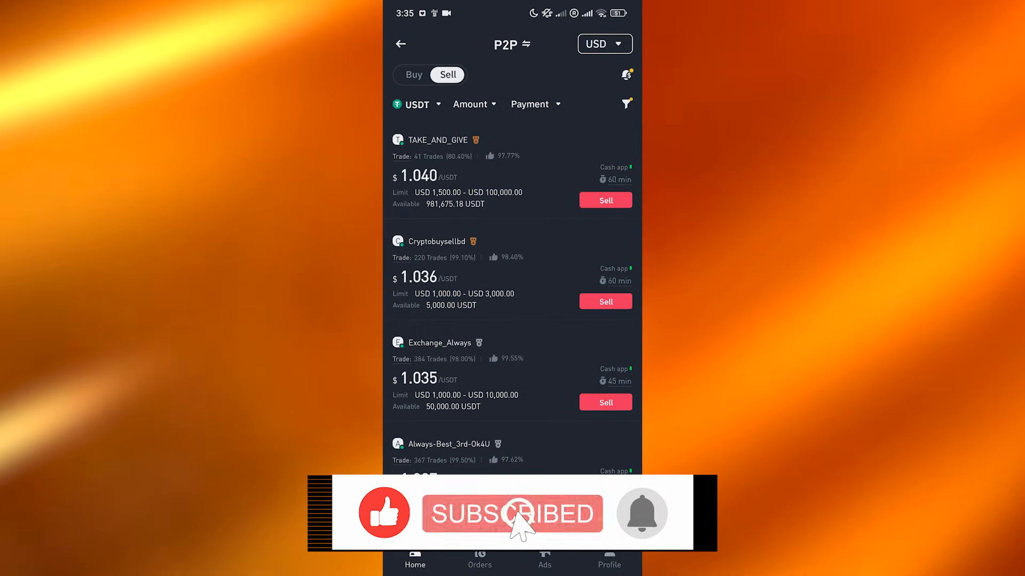